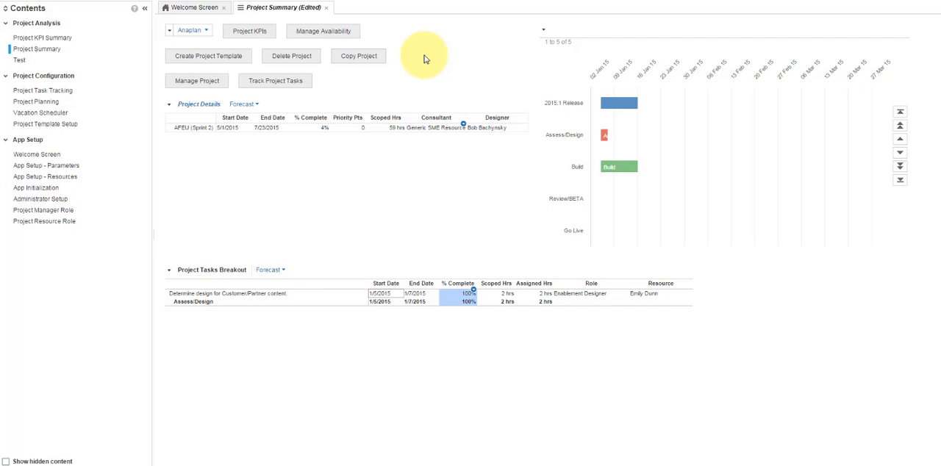
# Transpose the Project Details grid so line items run down the rows for AFEU (Sprint 2).
pyautogui.click(243, 103)
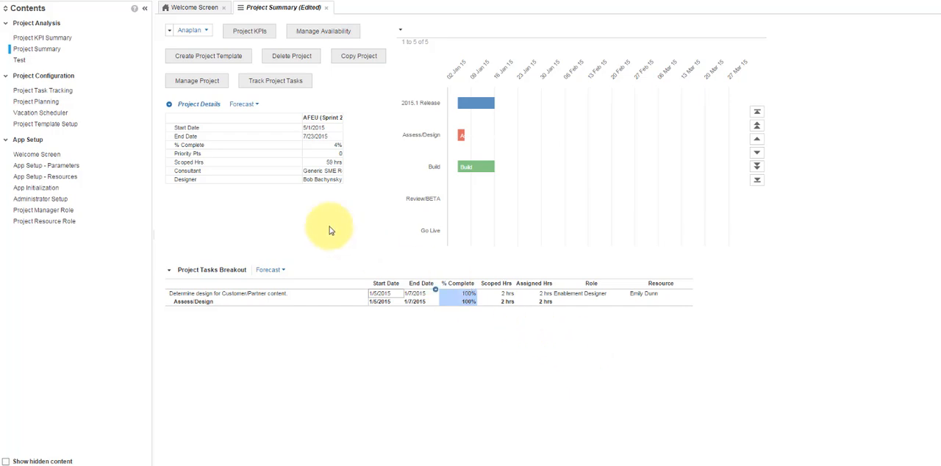
# Pivot Project Details to nest Projects with Line Items in the rows.
pyautogui.rightClick(191, 133)
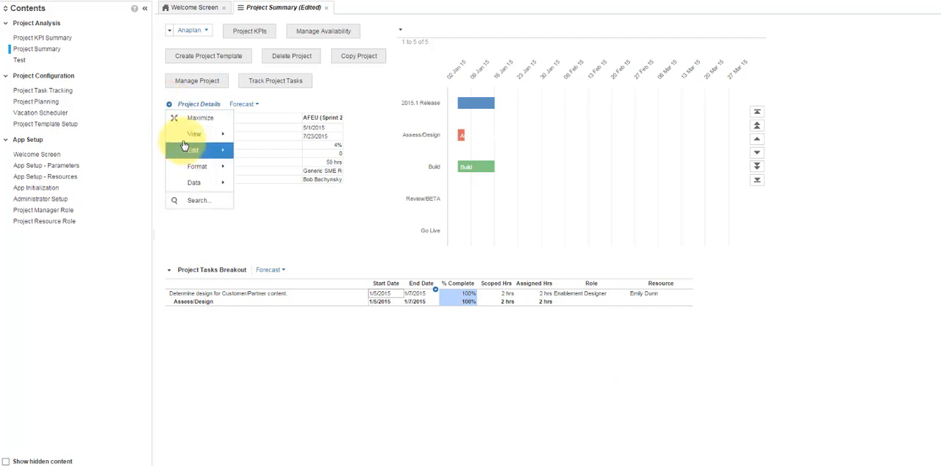
pyautogui.click(191, 150)
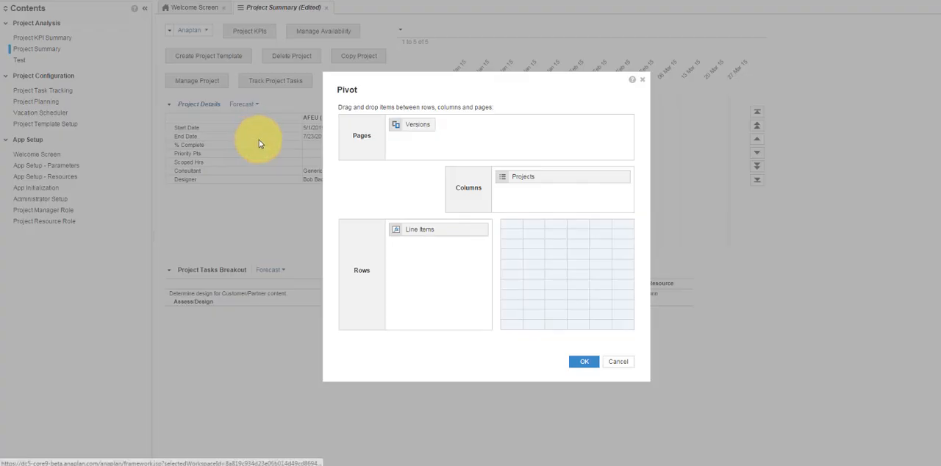
pyautogui.moveTo(522, 176); pyautogui.dragTo(457, 221)
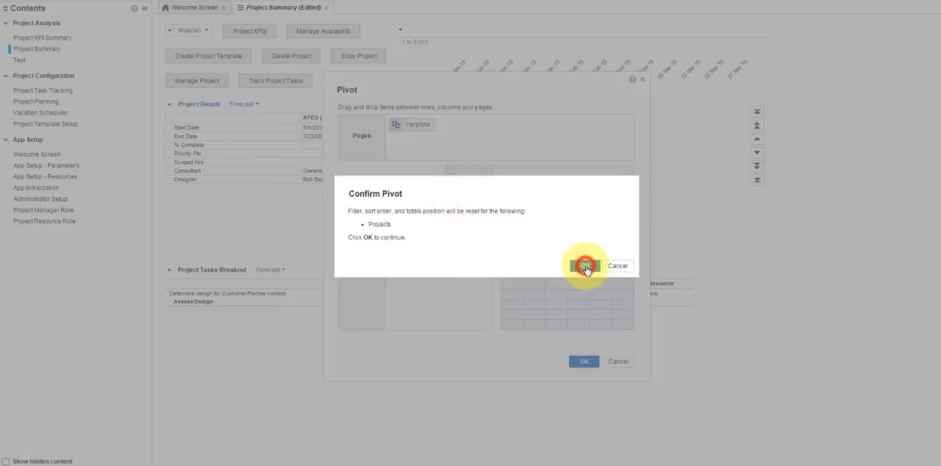
pyautogui.click(582, 265)
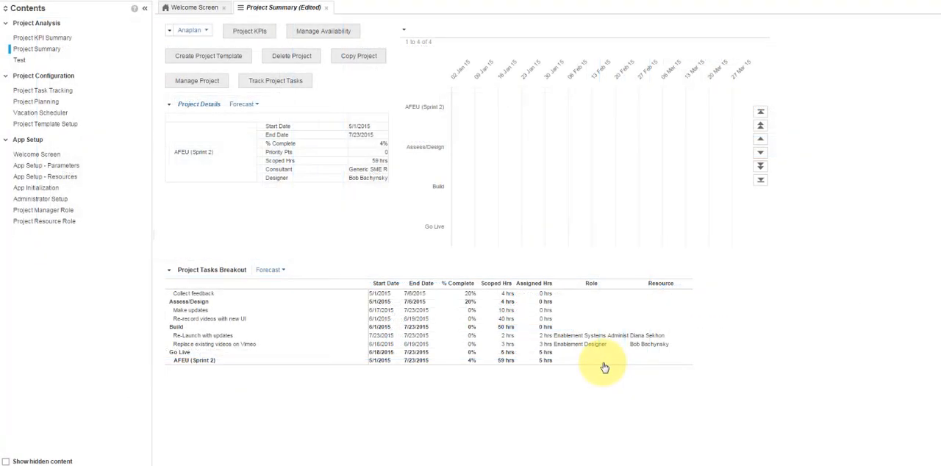
# Reset the Project Summary dashboard to its original definition.
pyautogui.click(239, 7)
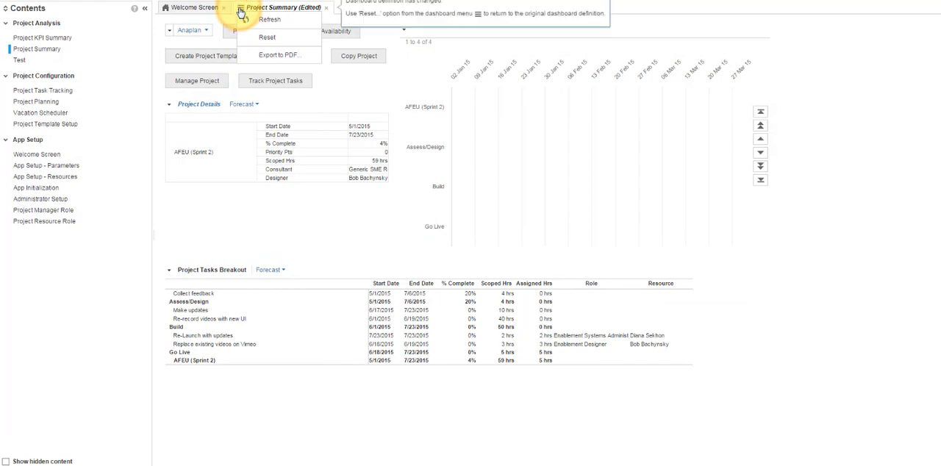
pyautogui.click(267, 37)
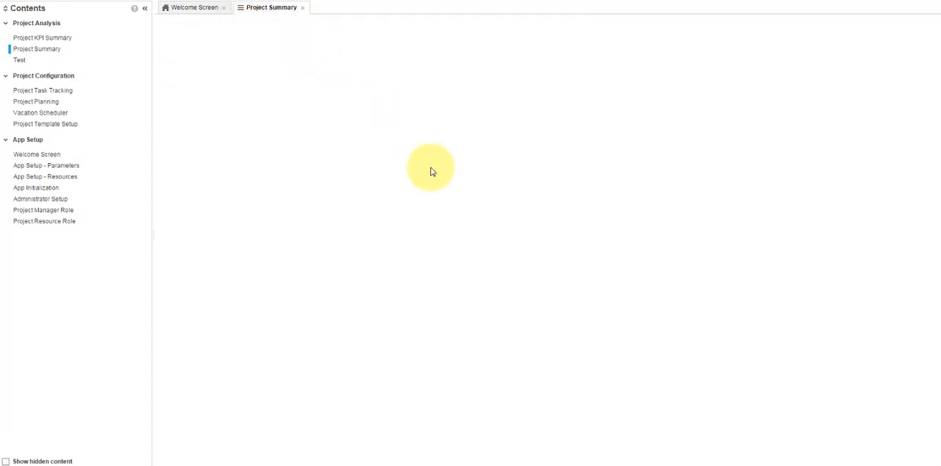